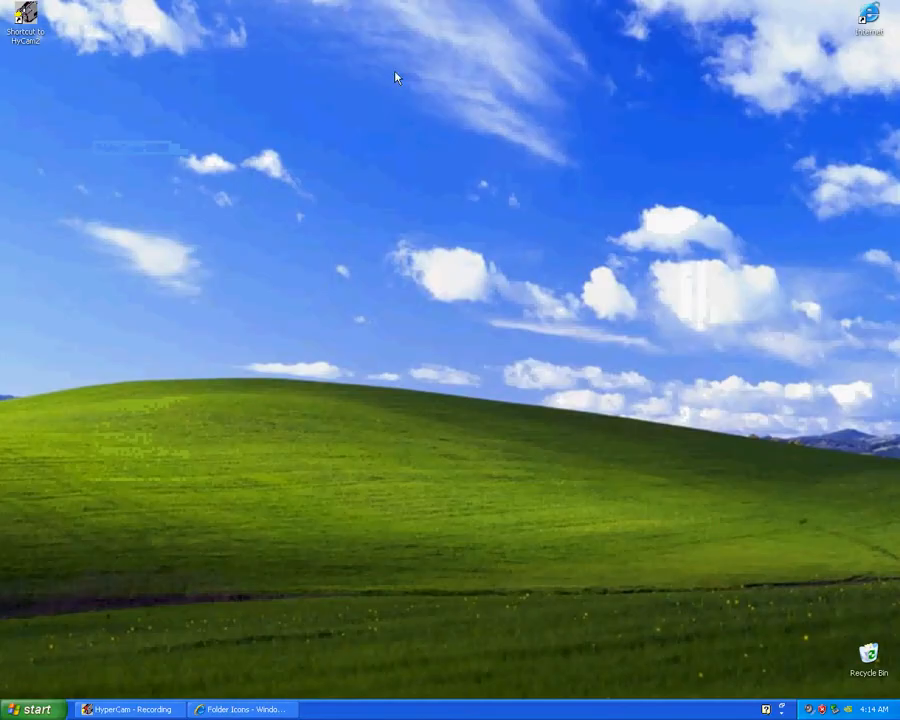
Restore the 'Folder Icons' Internet Explorer window from the taskbar.
left_click(240, 709)
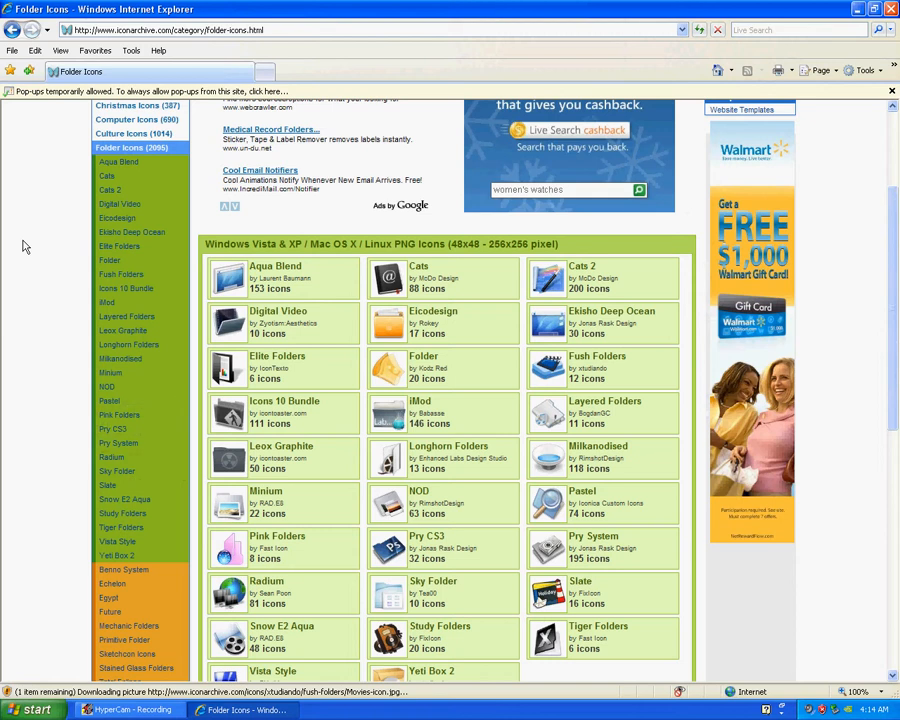
Open the 48x48 PNG of the Adobe Dreamweaver CS3 Overlay icon from the Pry CS3 set.
scroll("down", 3)
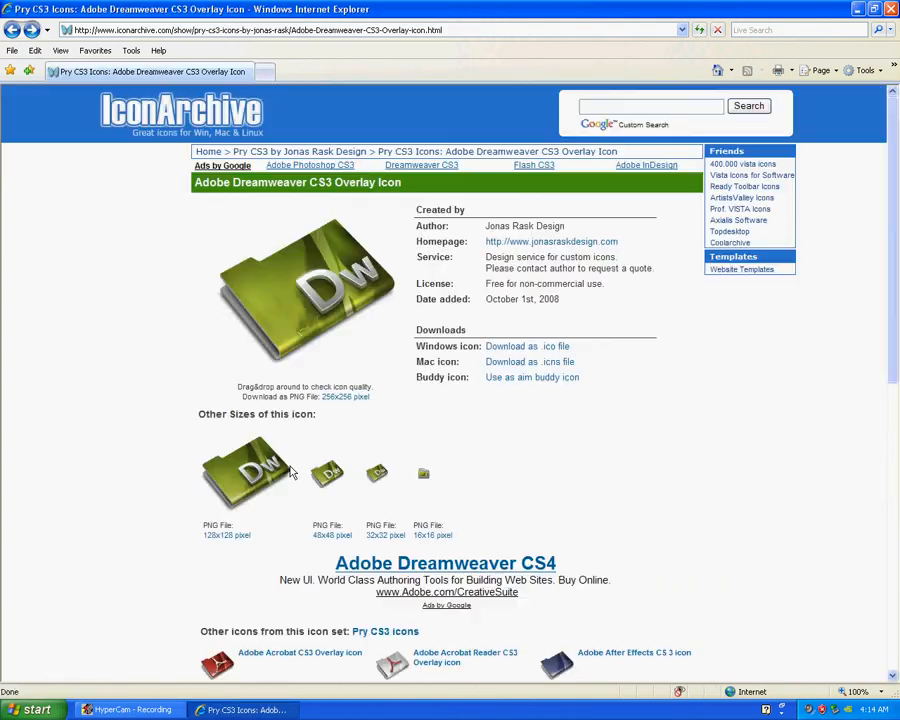
left_click(328, 473)
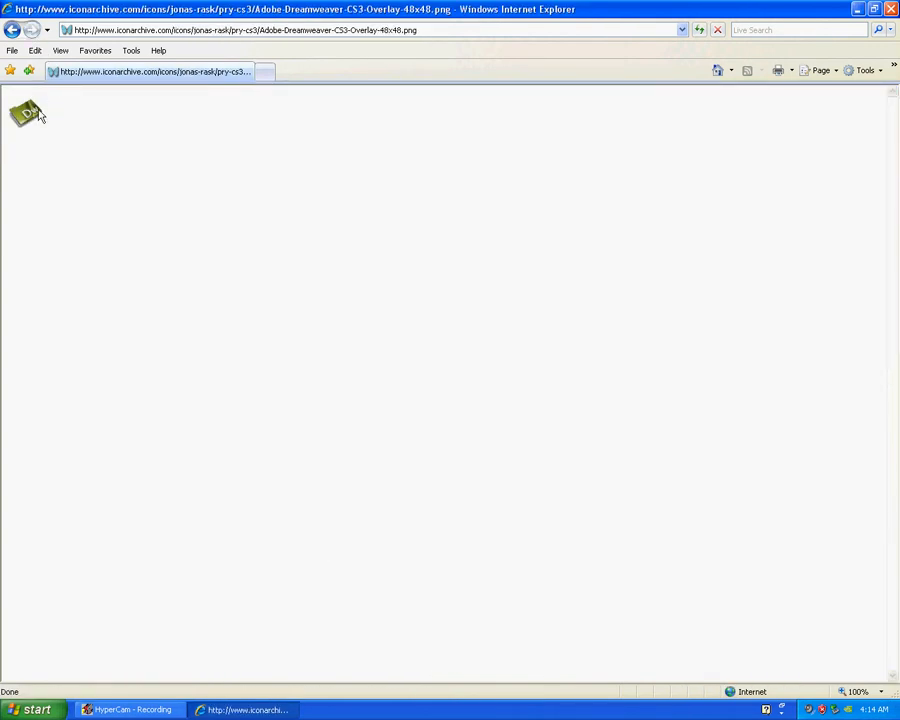